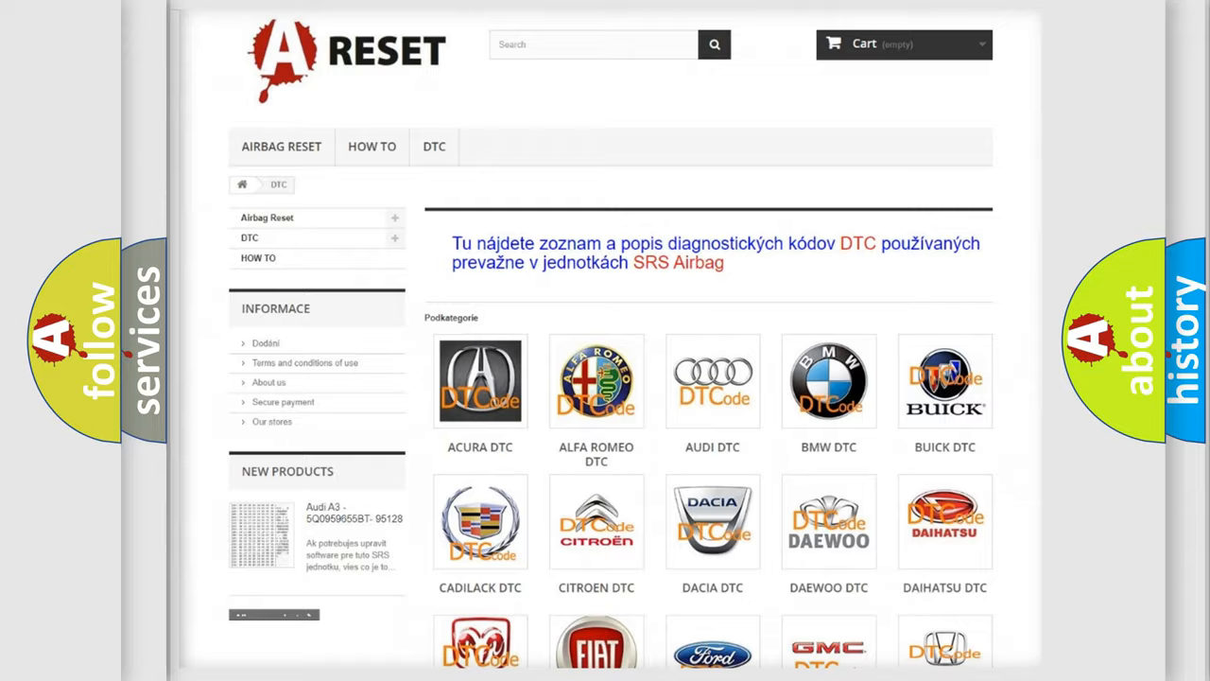
pyautogui.scroll(-3)
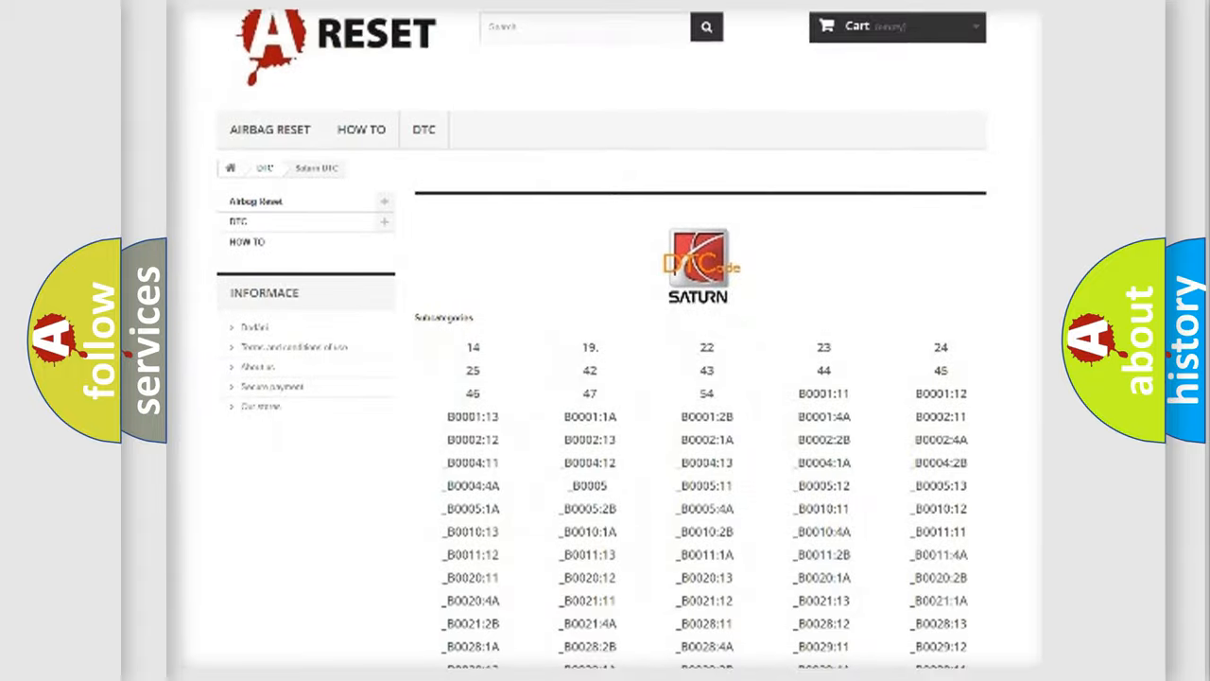
pyautogui.scroll(-3)
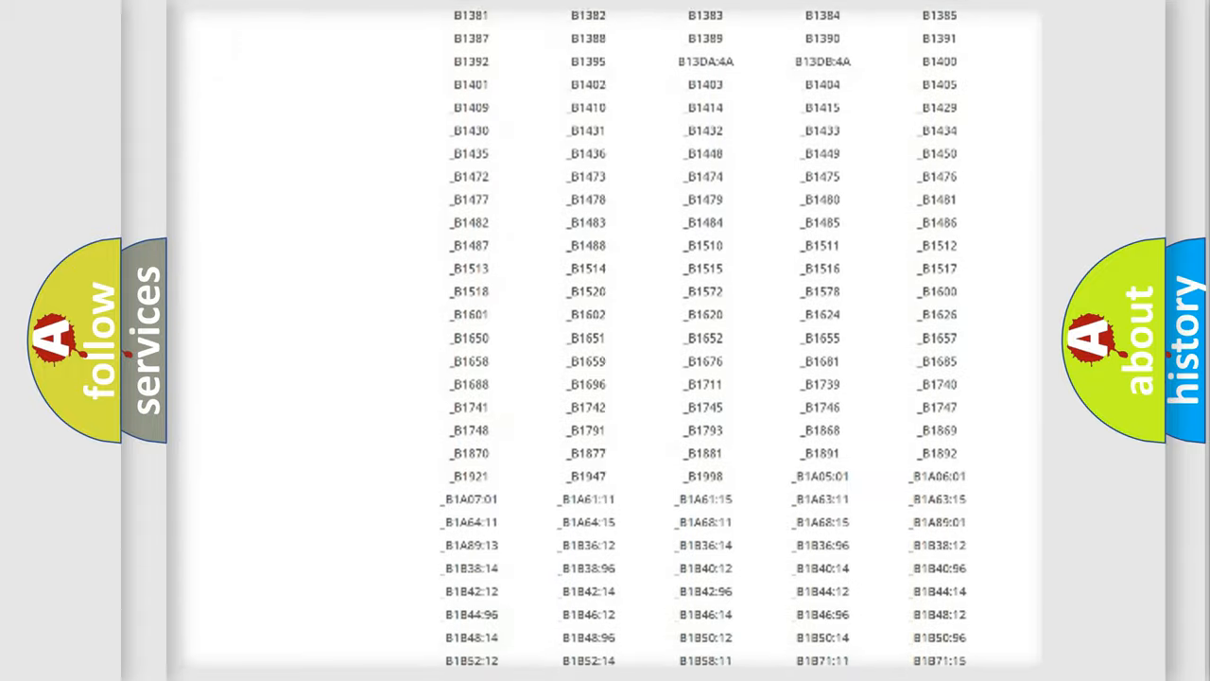